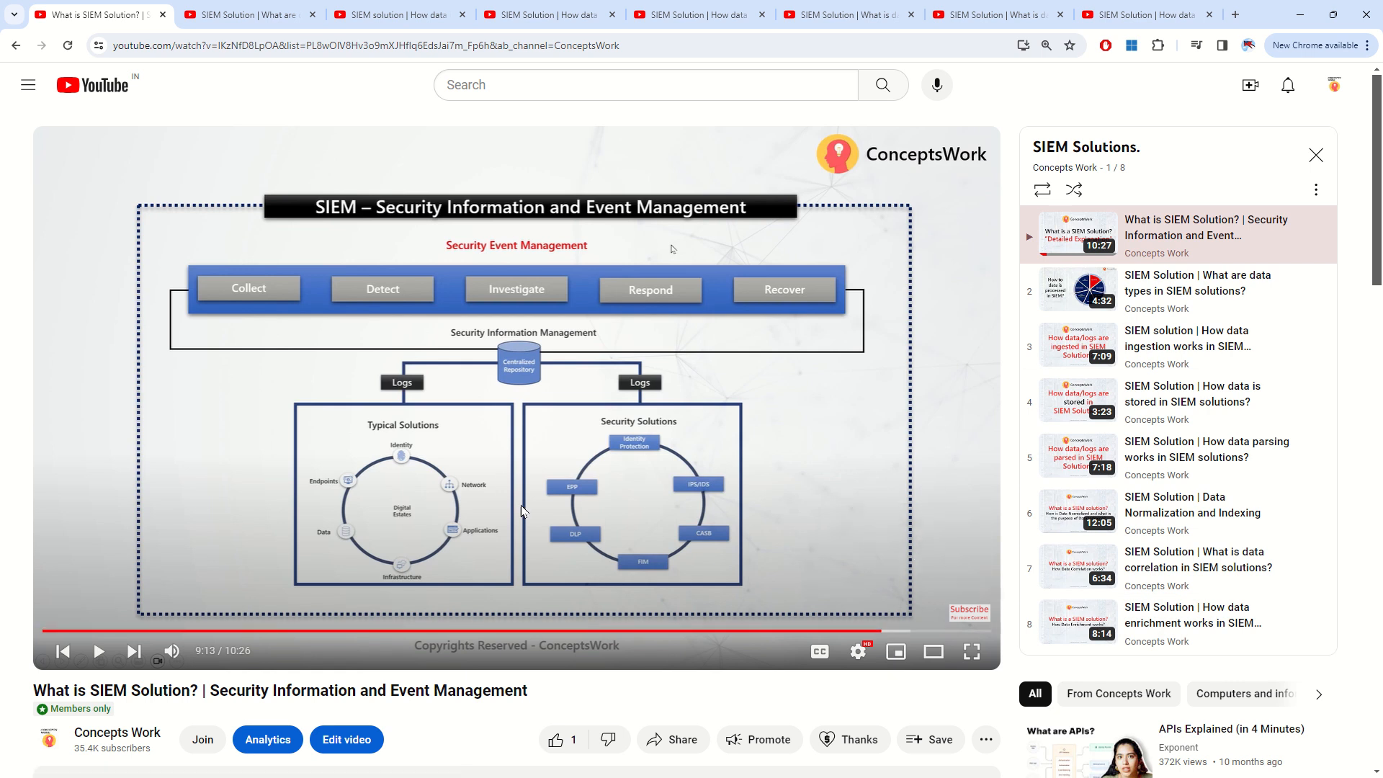
pyautogui.moveTo(661, 413)
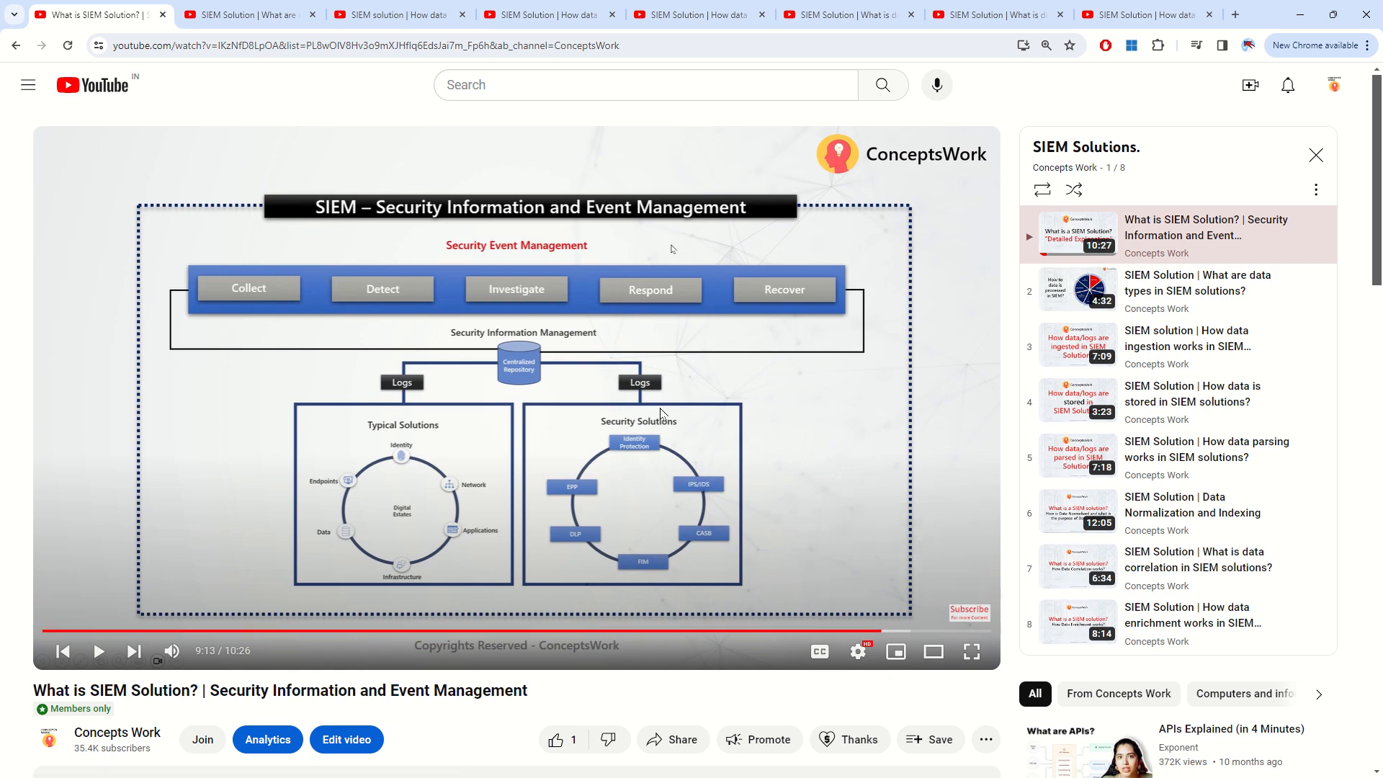
pyautogui.moveTo(624, 513)
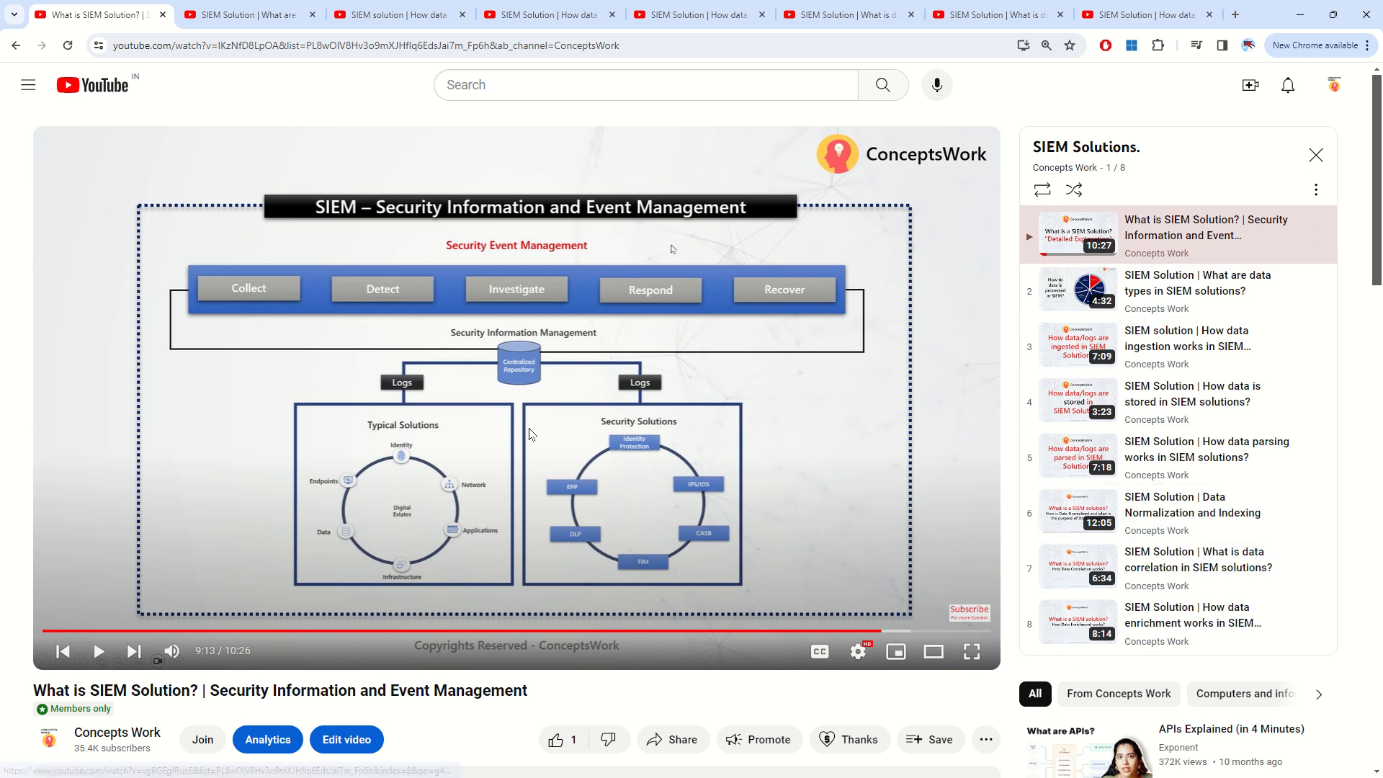
pyautogui.moveTo(556, 356)
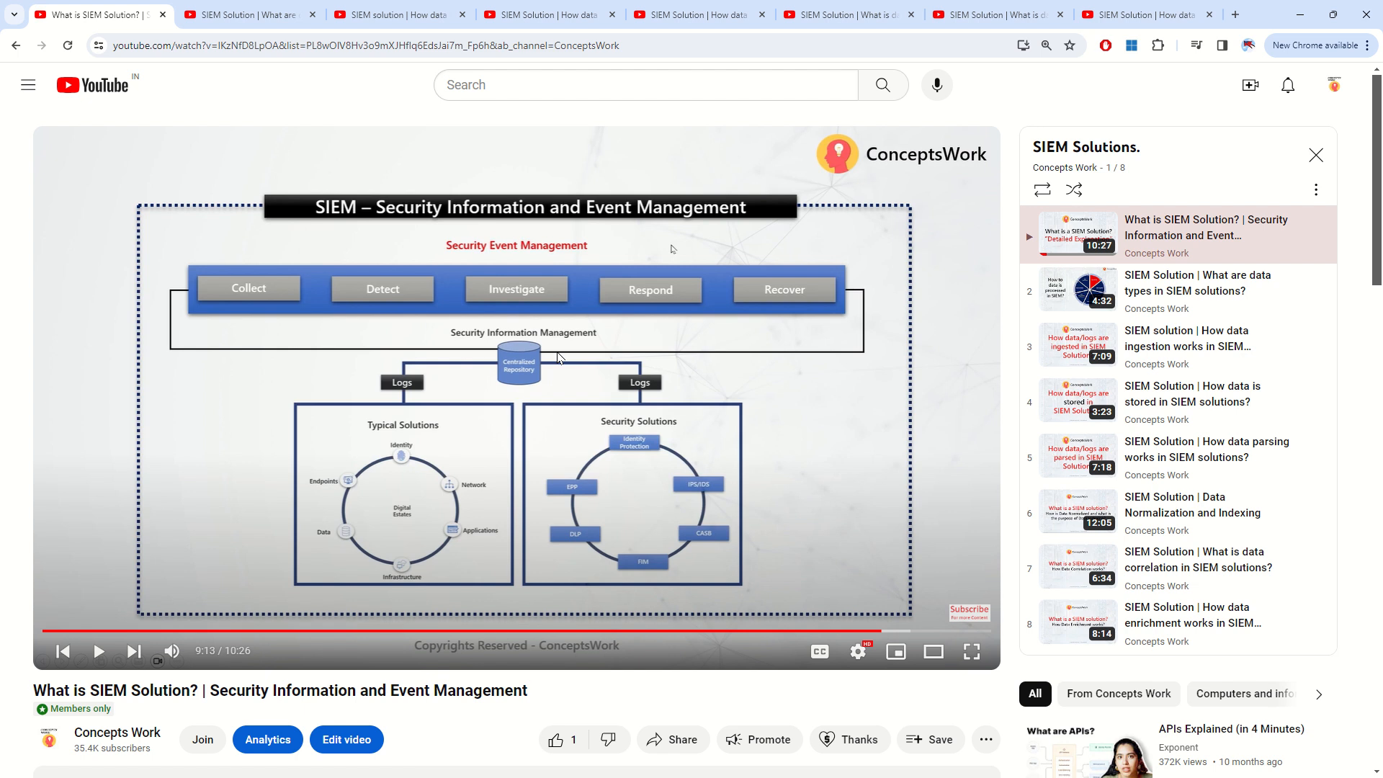
pyautogui.moveTo(313, 229)
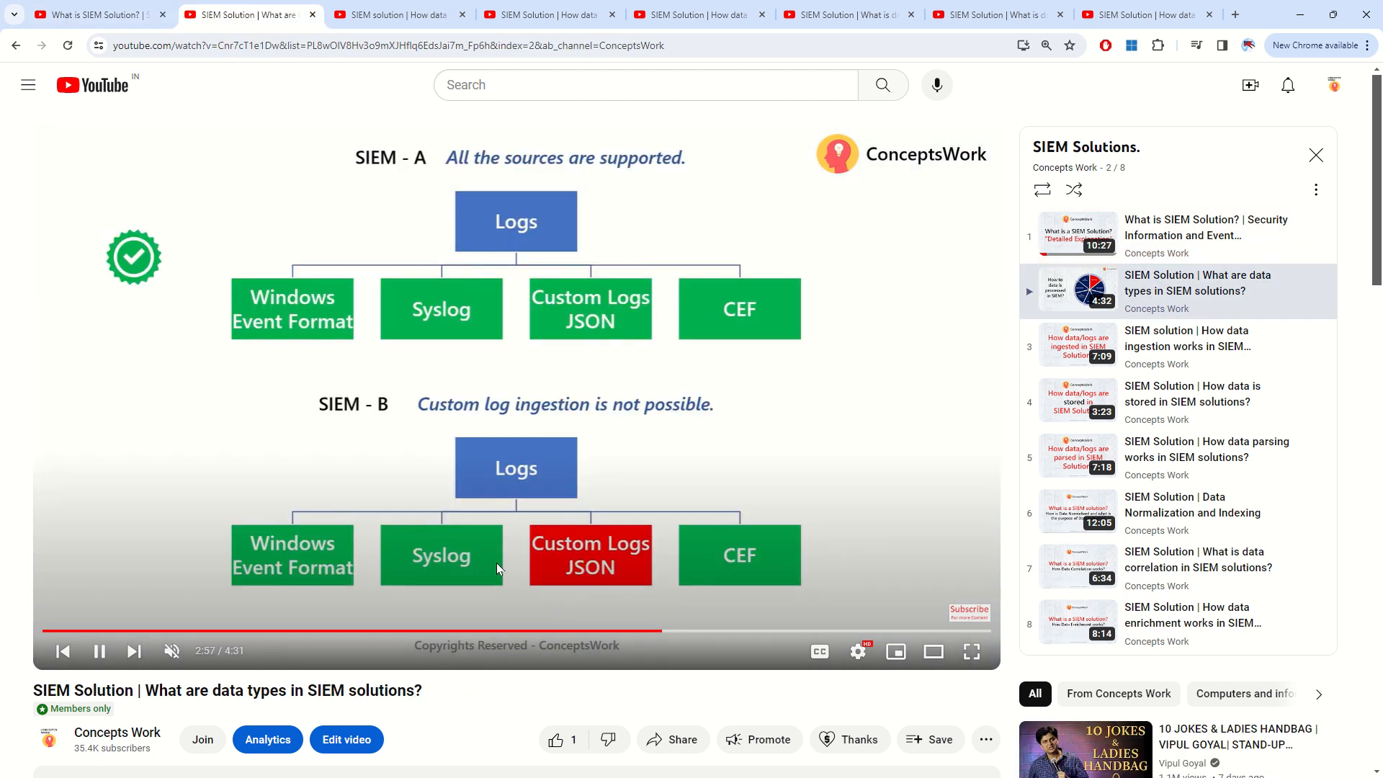
pyautogui.moveTo(487, 499)
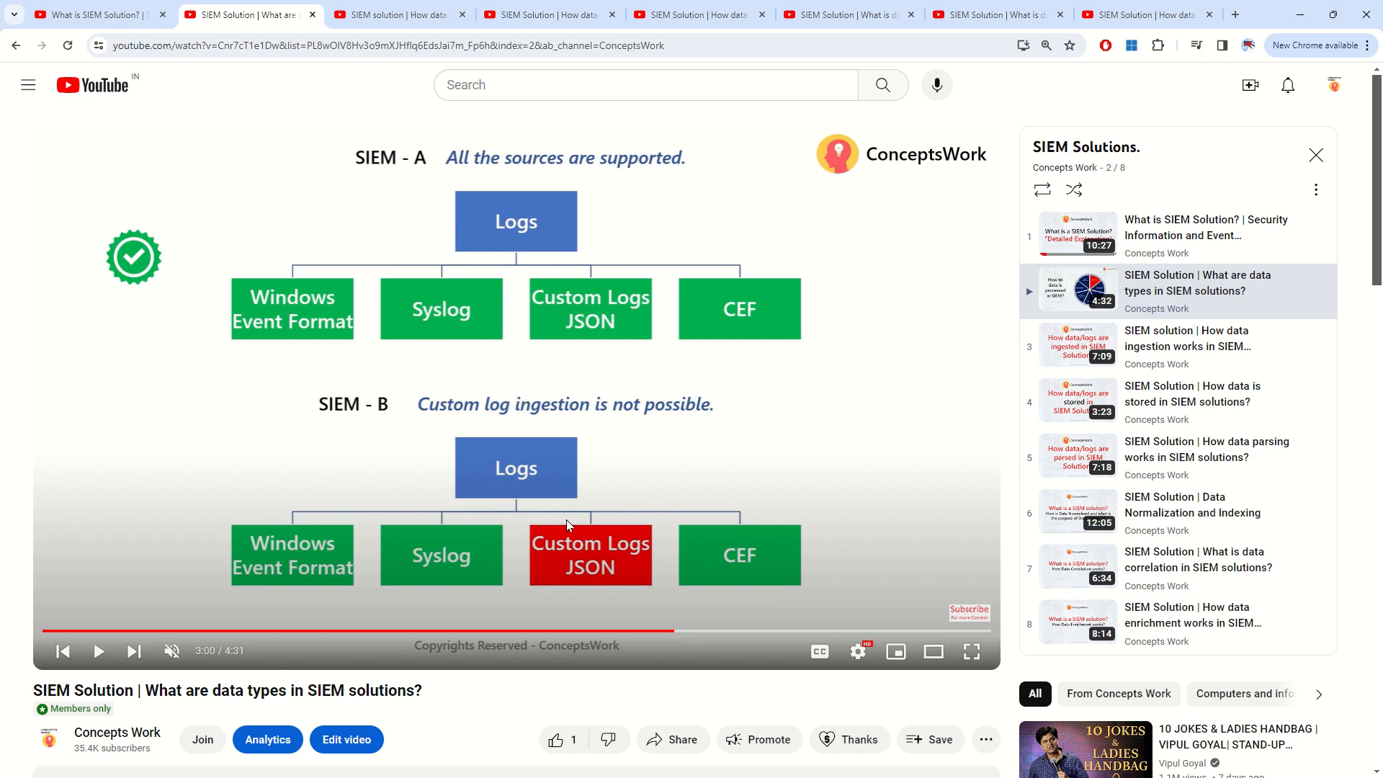
pyautogui.moveTo(534, 383)
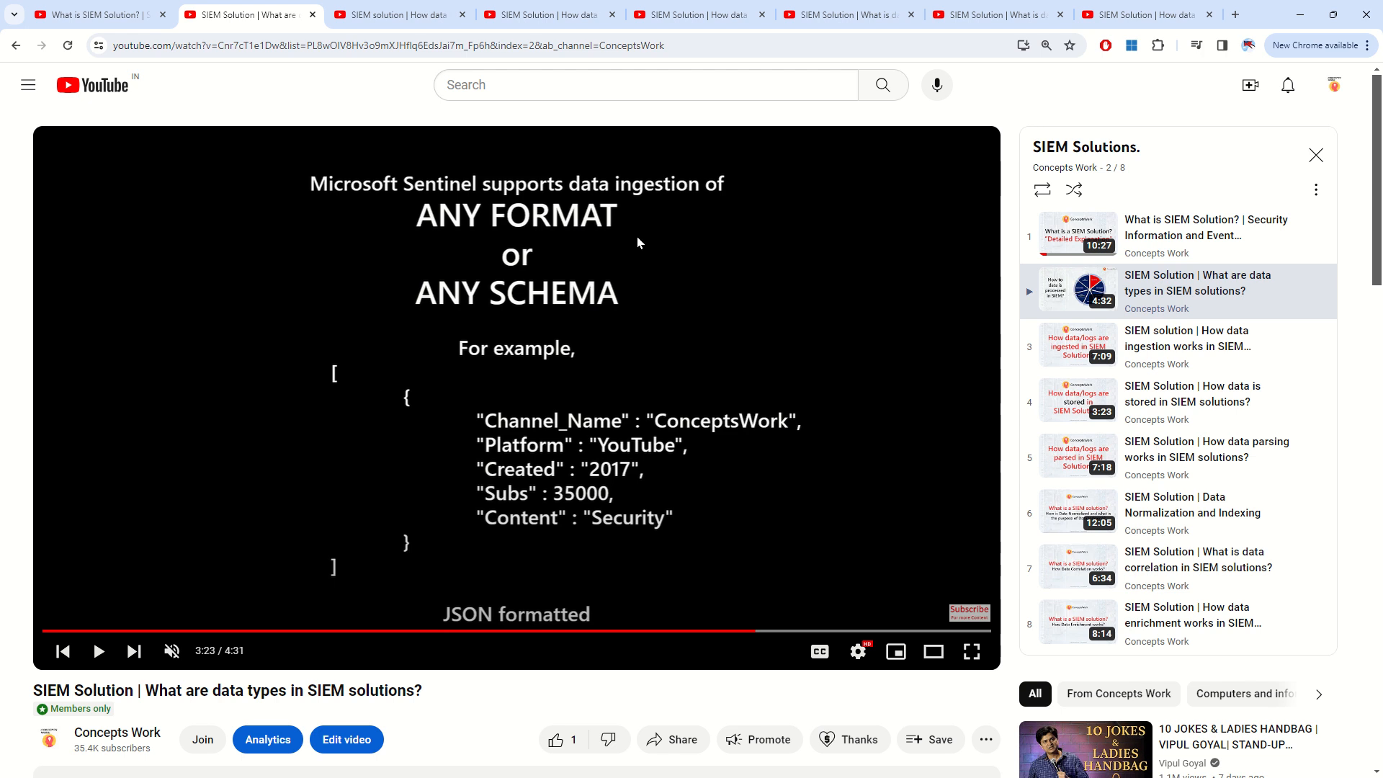
pyautogui.moveTo(438, 261)
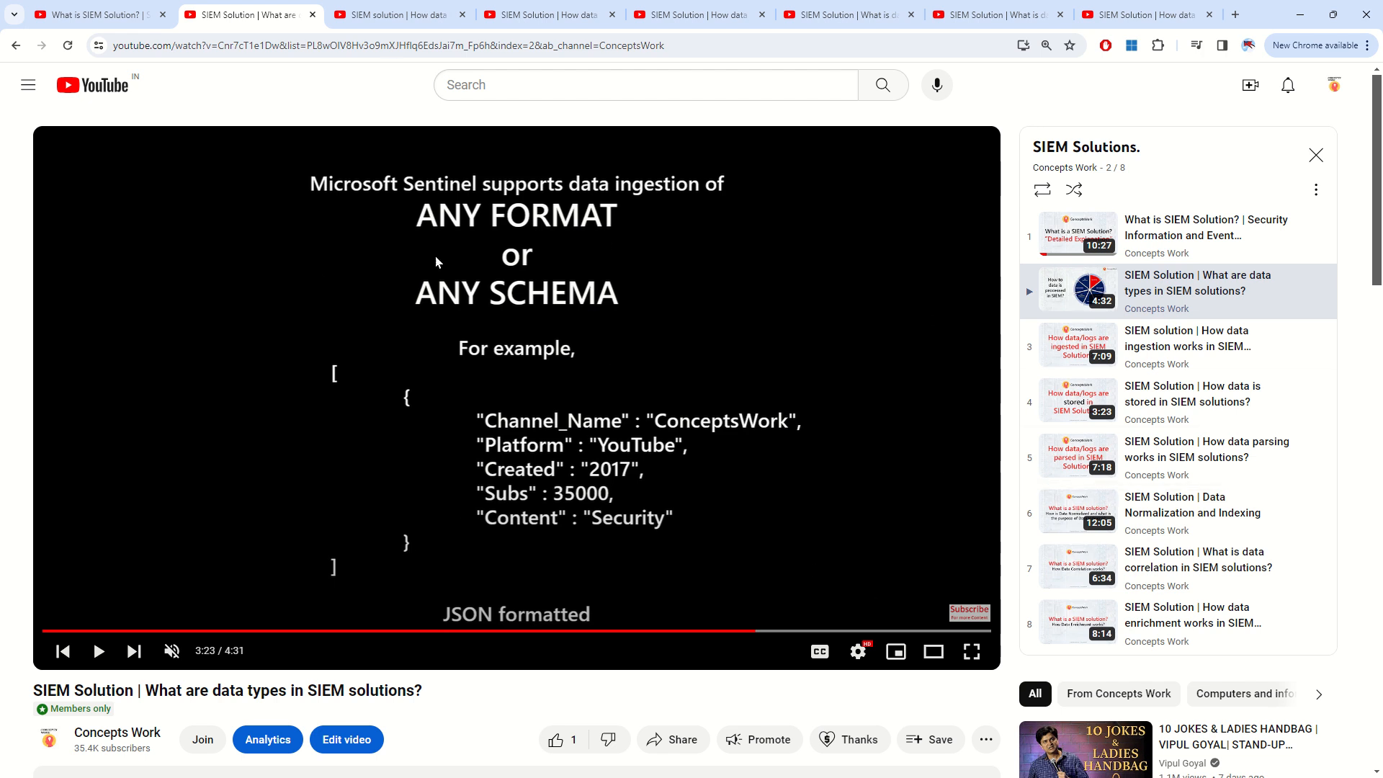
# Switch through the data ingestion and data storage videos to 'How data parsing works'.
pyautogui.click(1188, 346)
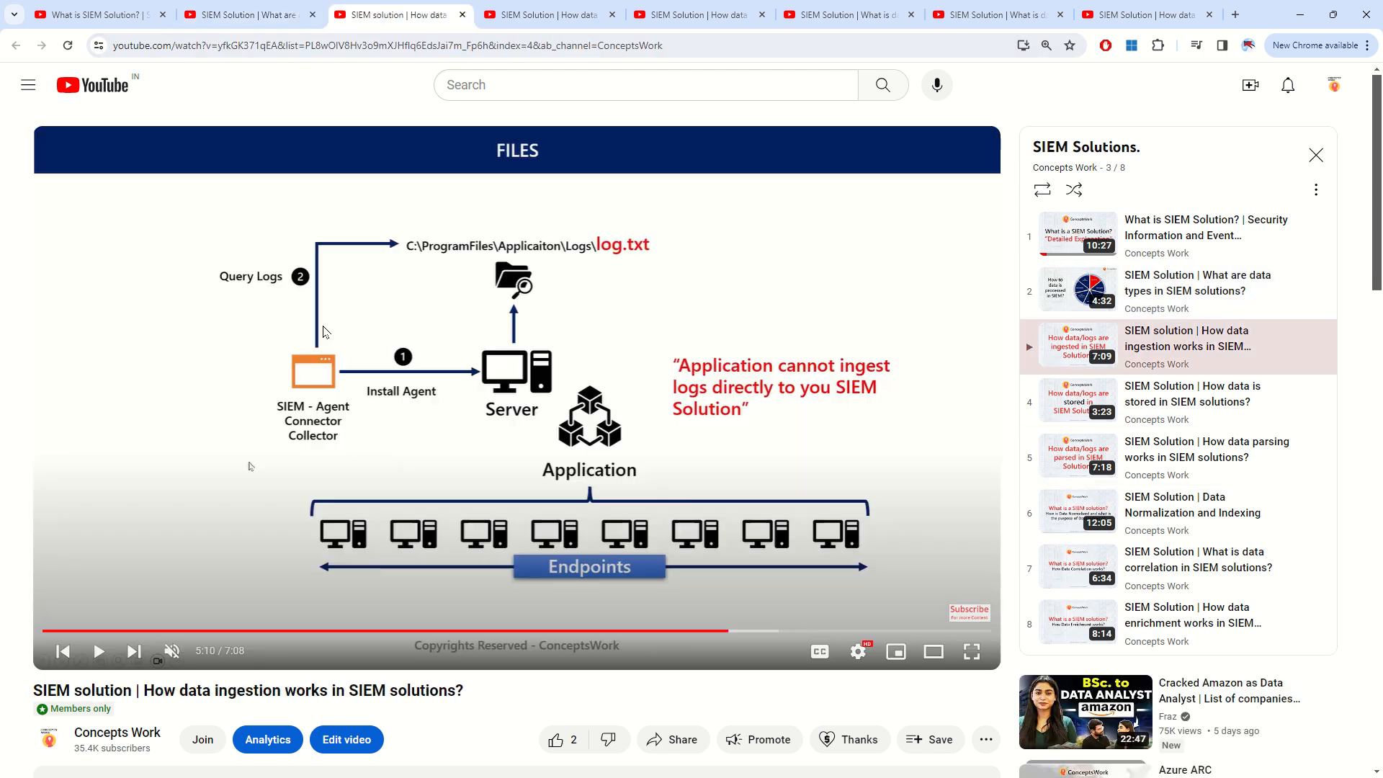
pyautogui.click(1192, 393)
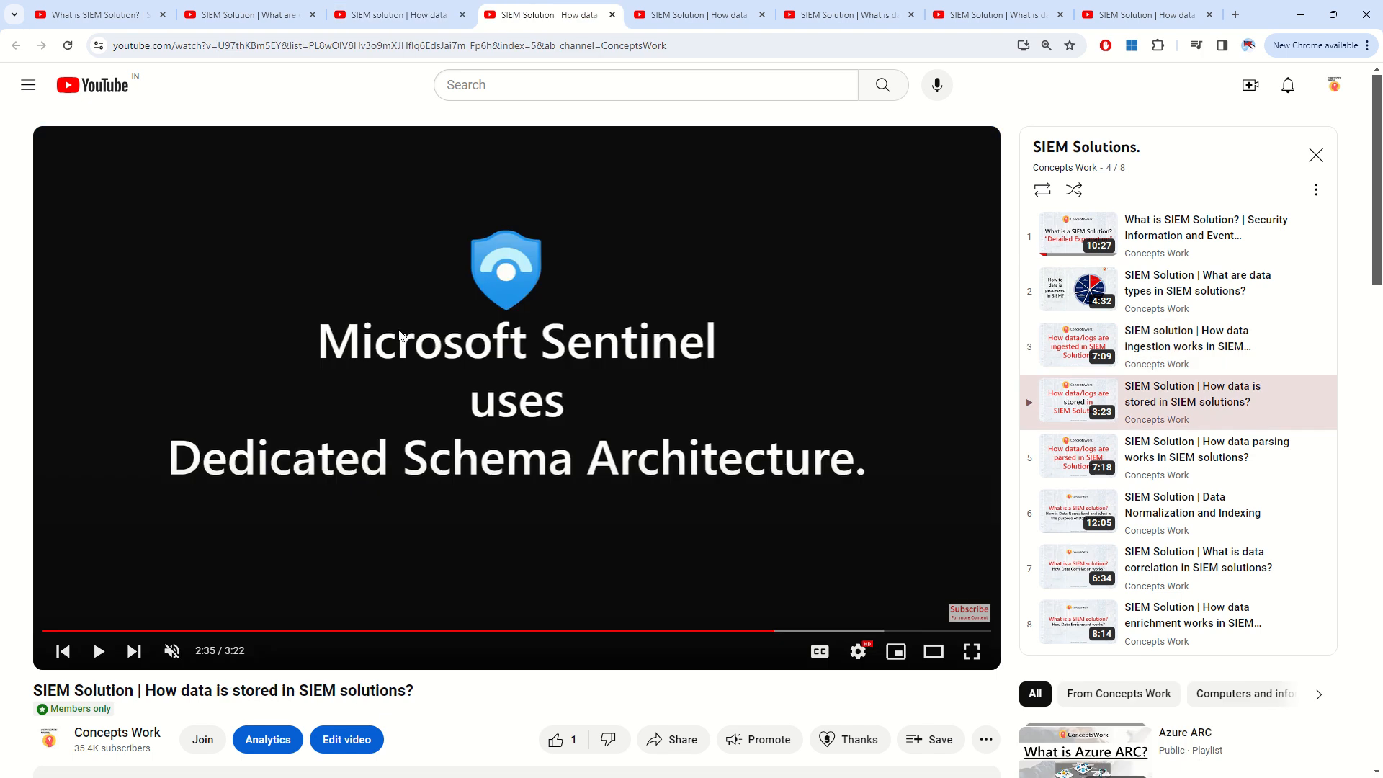
pyautogui.moveTo(812, 337)
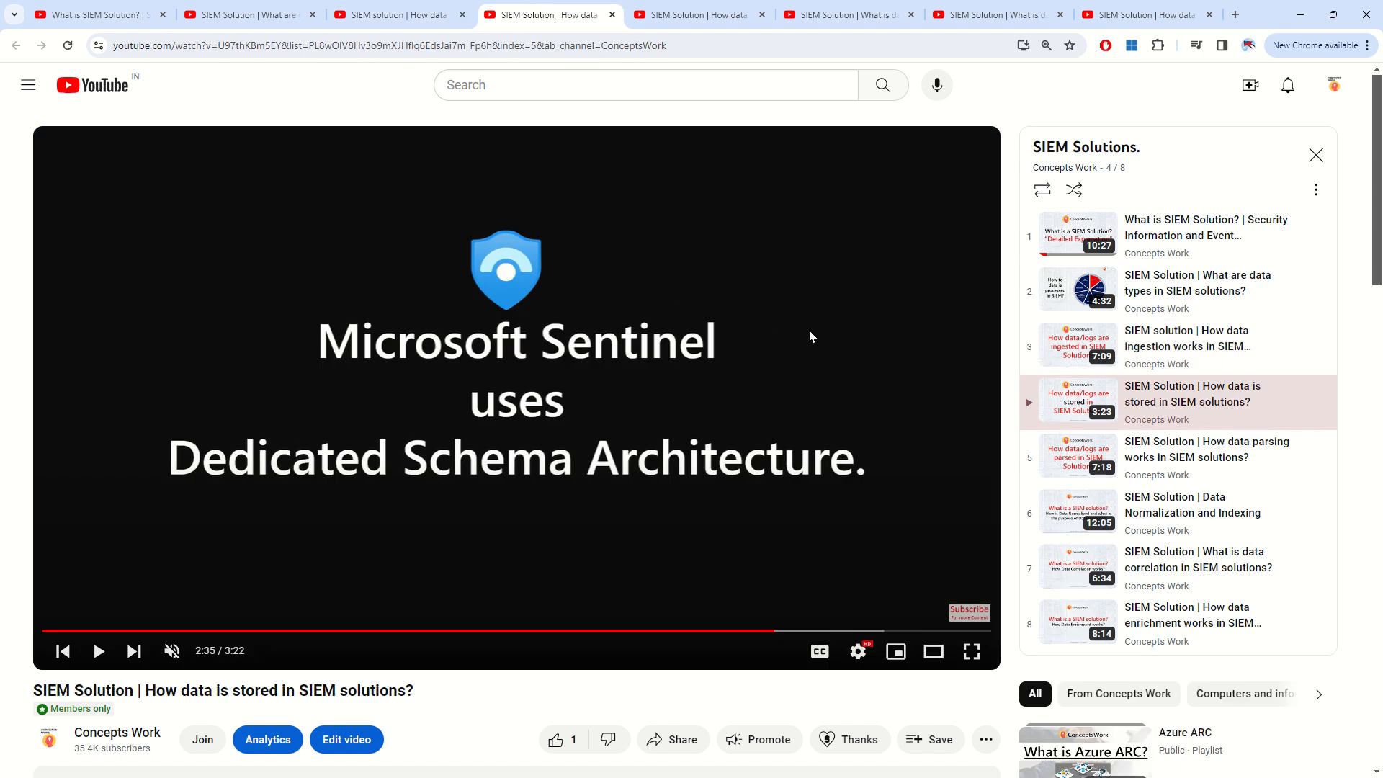
pyautogui.click(1206, 449)
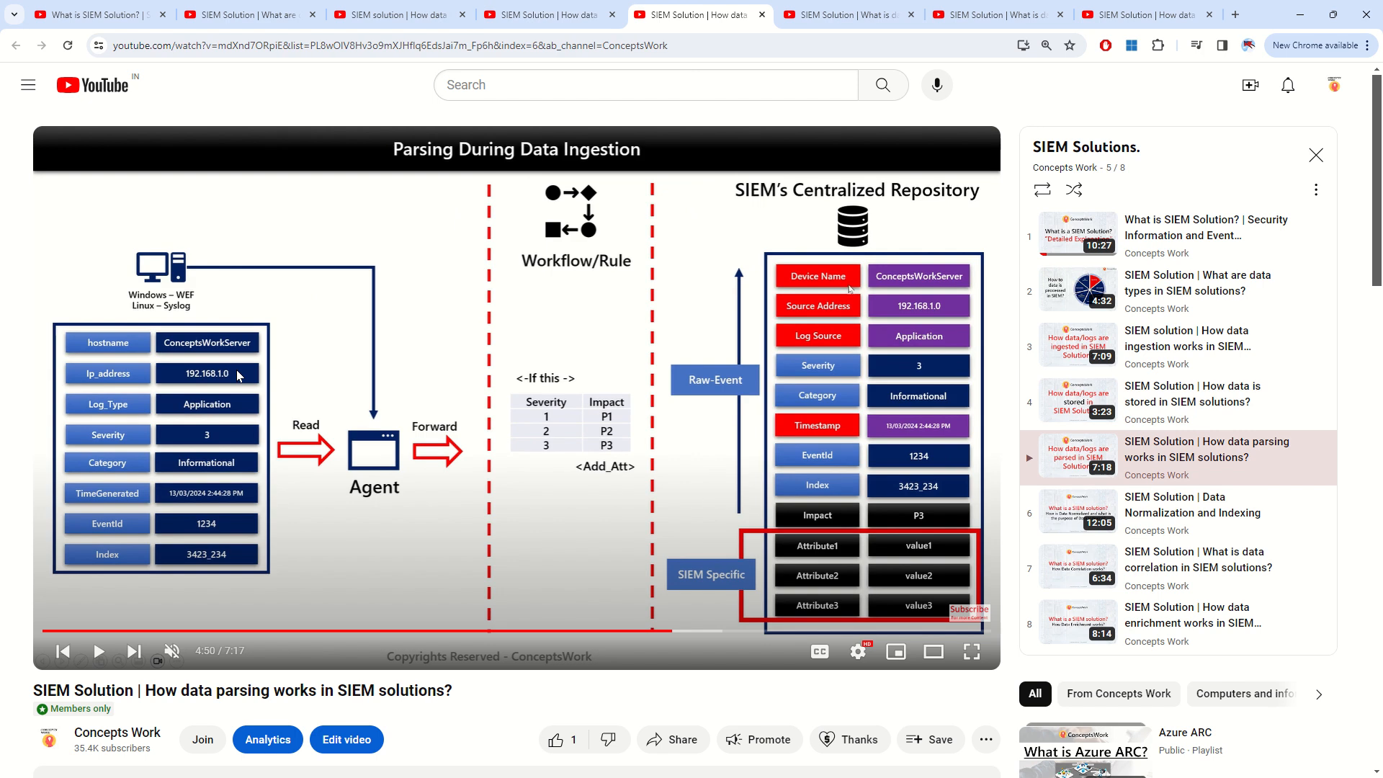
pyautogui.moveTo(721, 509)
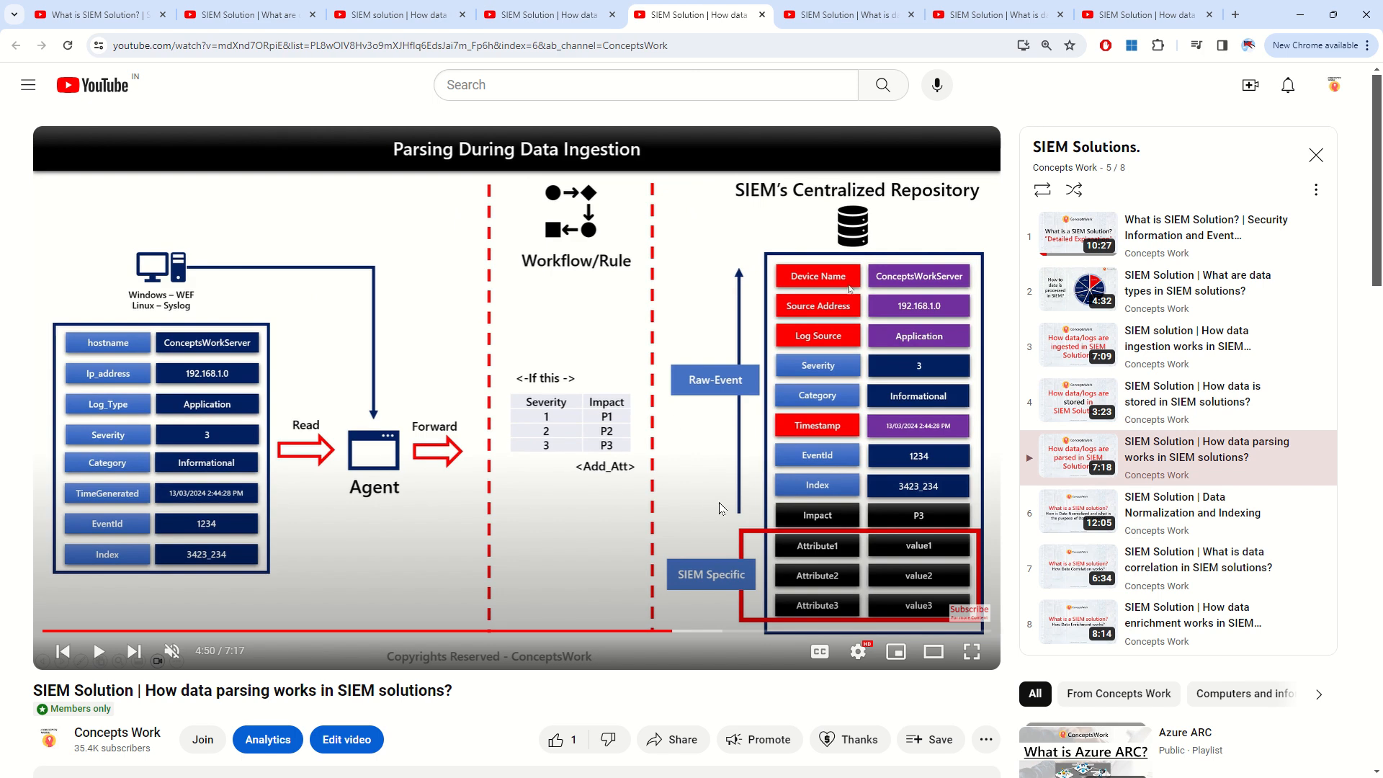
pyautogui.moveTo(814, 34)
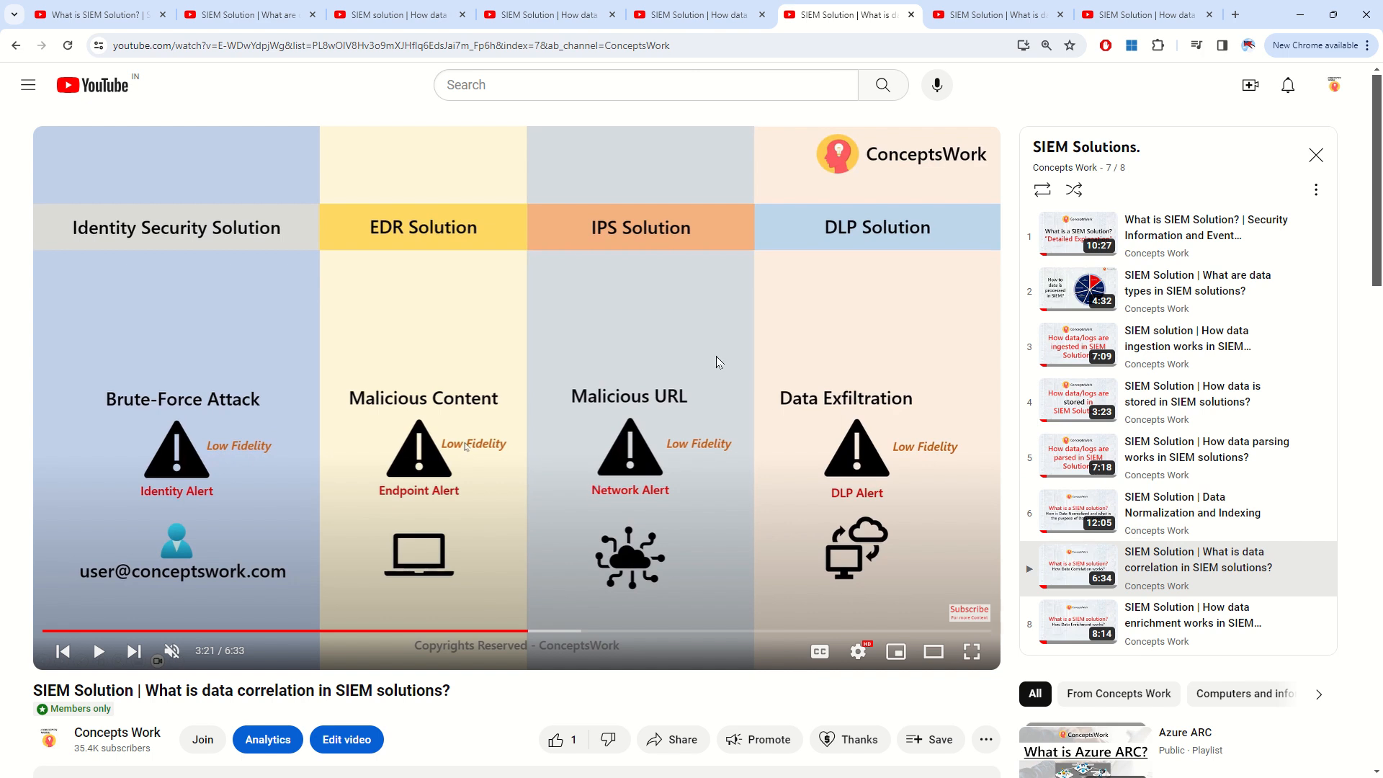
pyautogui.moveTo(706, 432)
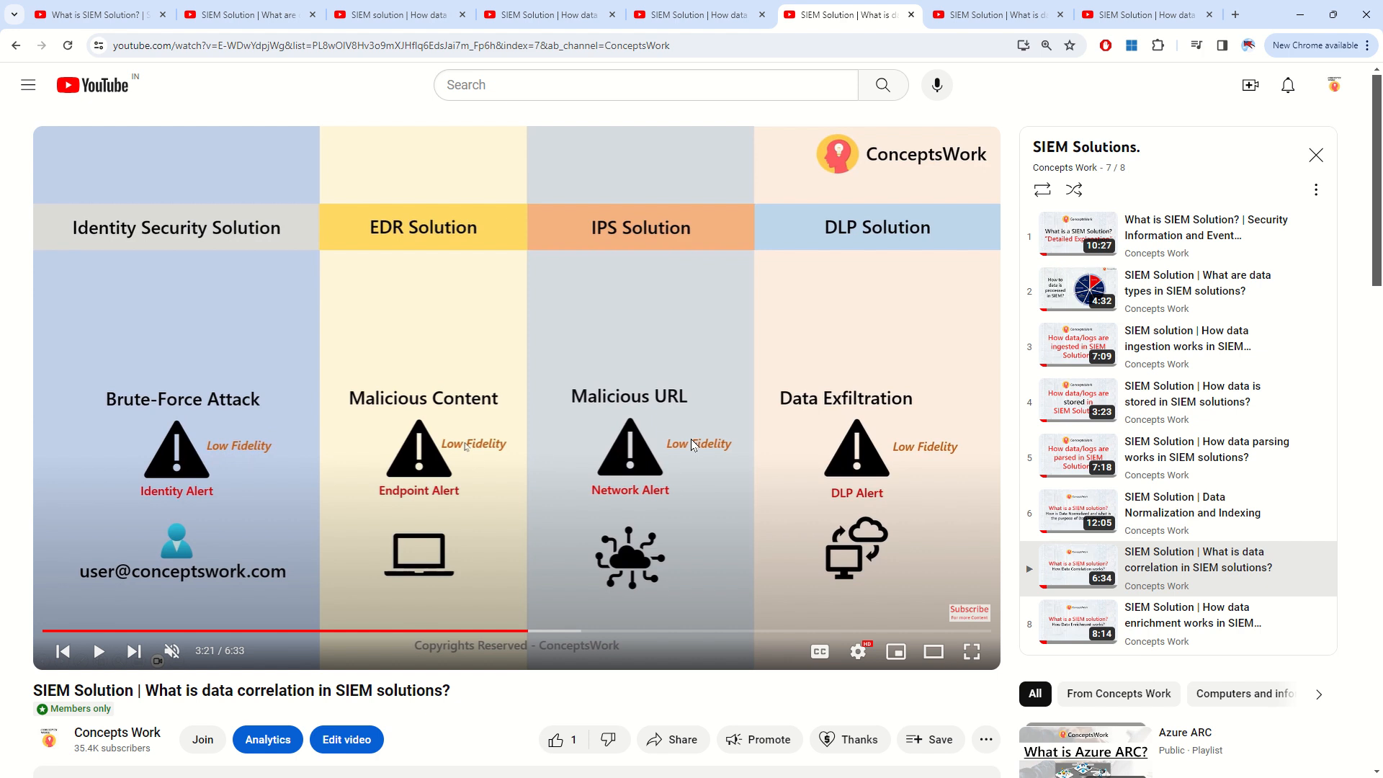
pyautogui.moveTo(753, 500)
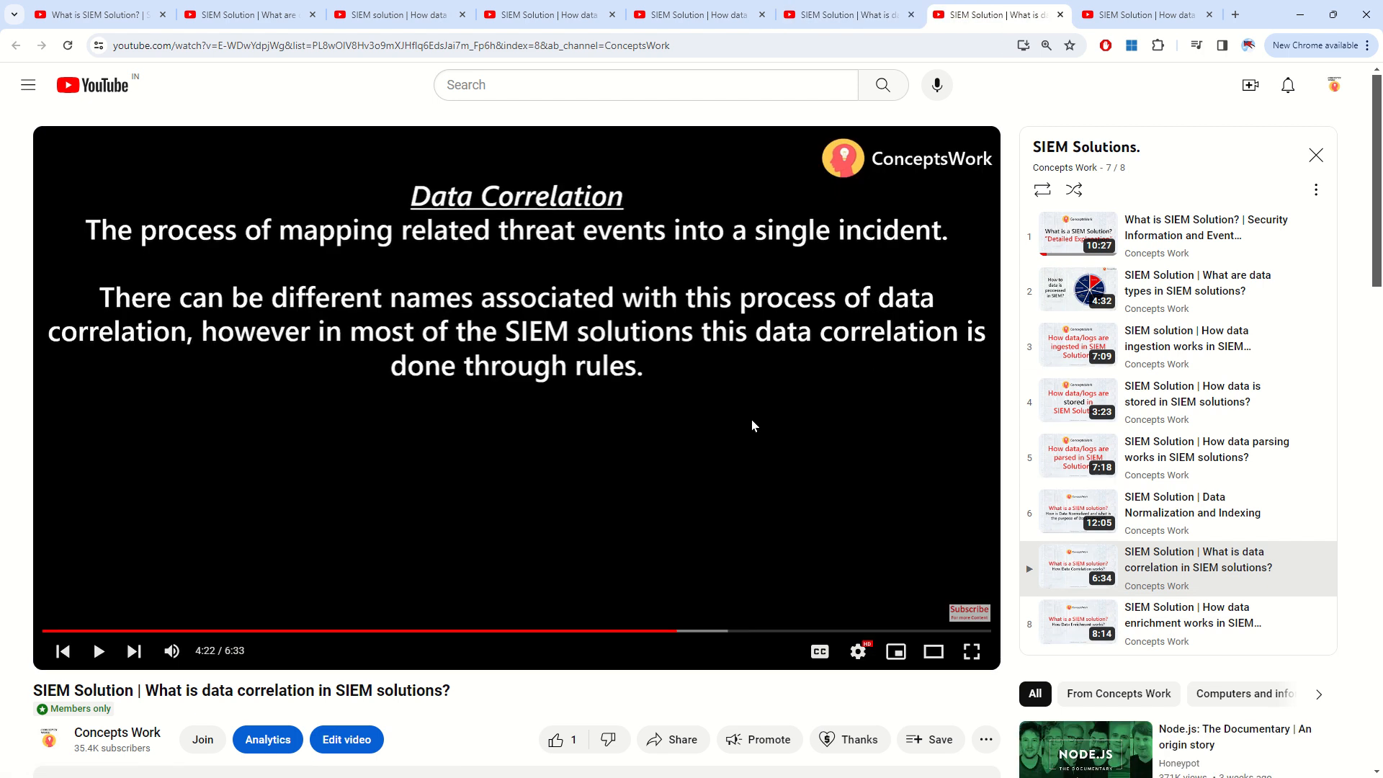
pyautogui.moveTo(556, 631)
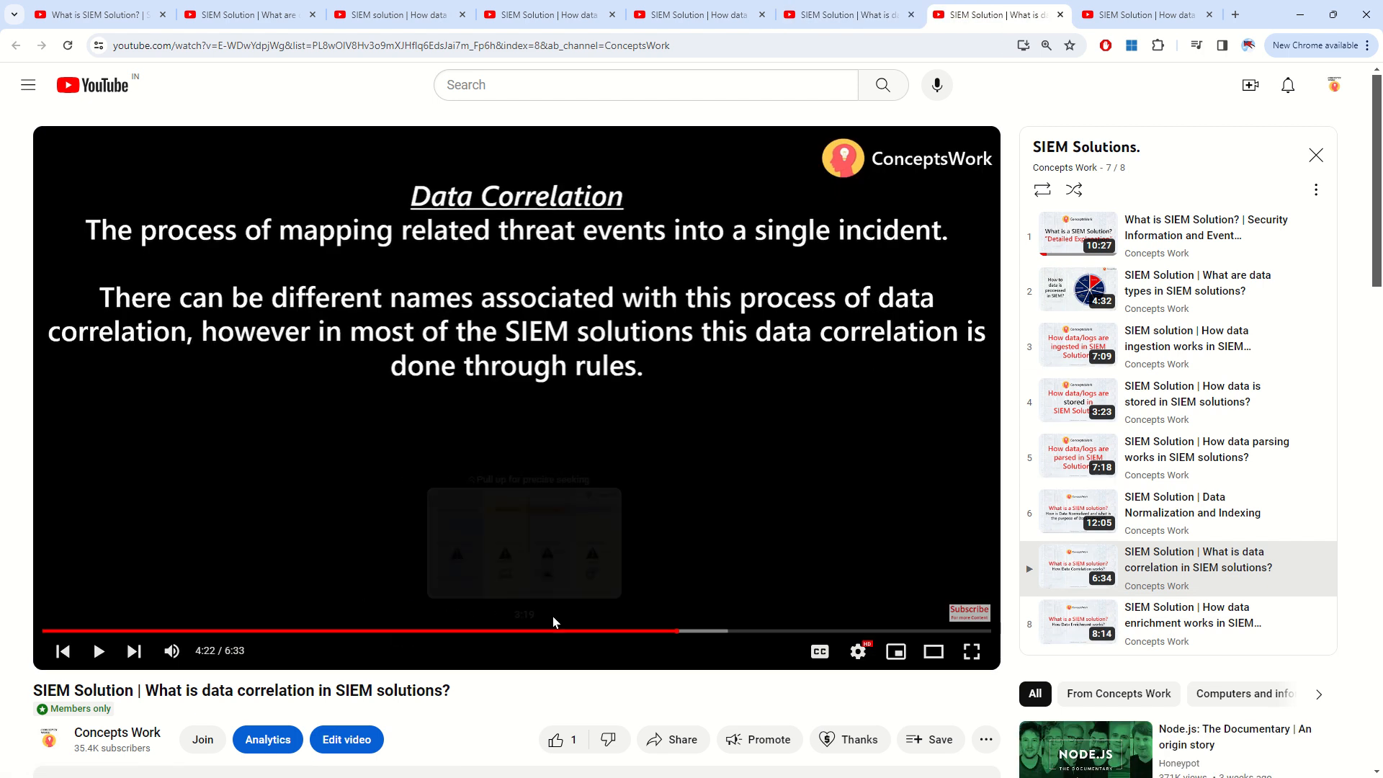